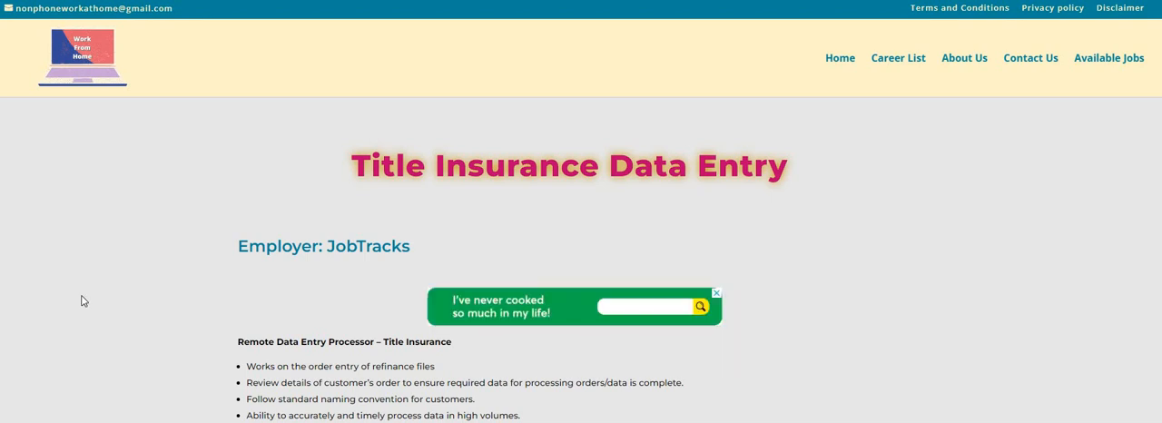
Enter 'Best cookware', then scroll the JobTracks listing to its Role Specific Knowledge and APPLY HERE link
text(Be)
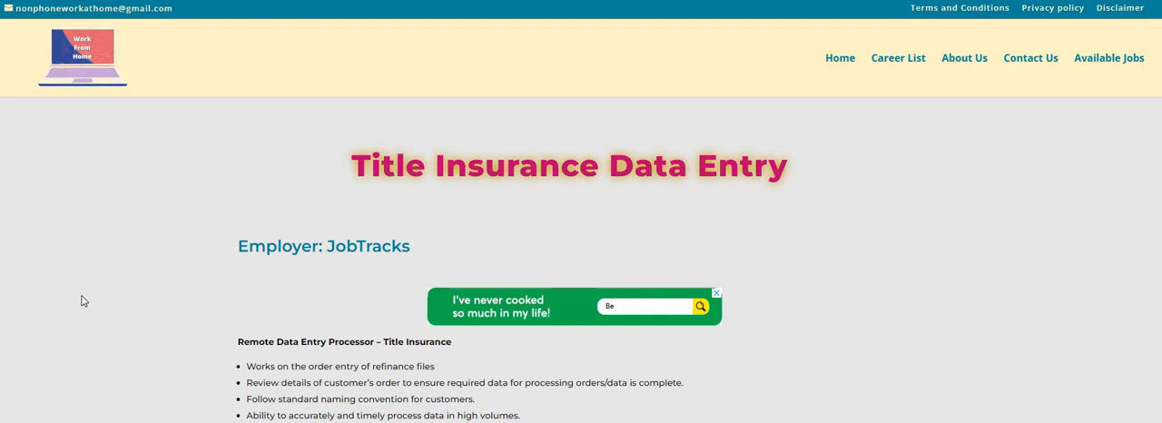
text(Best cookware)
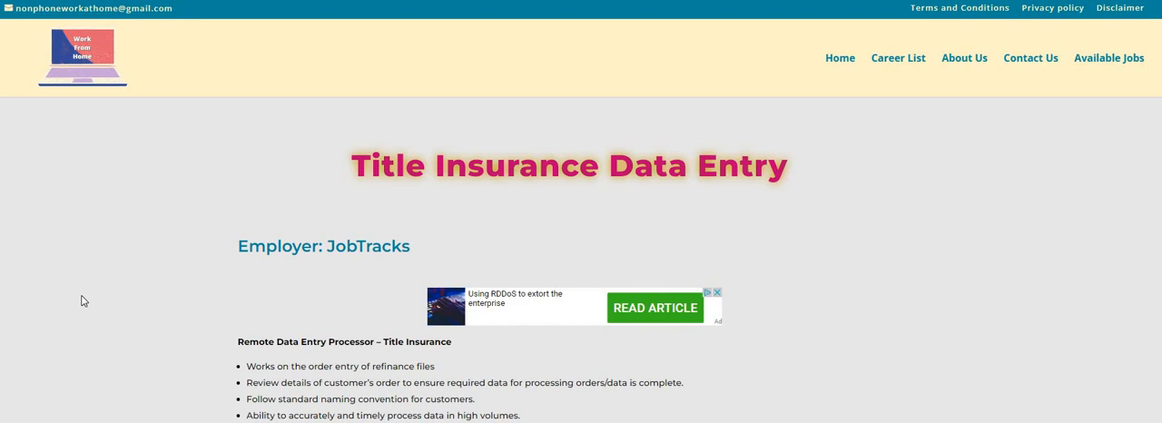
mouse_move(251, 226)
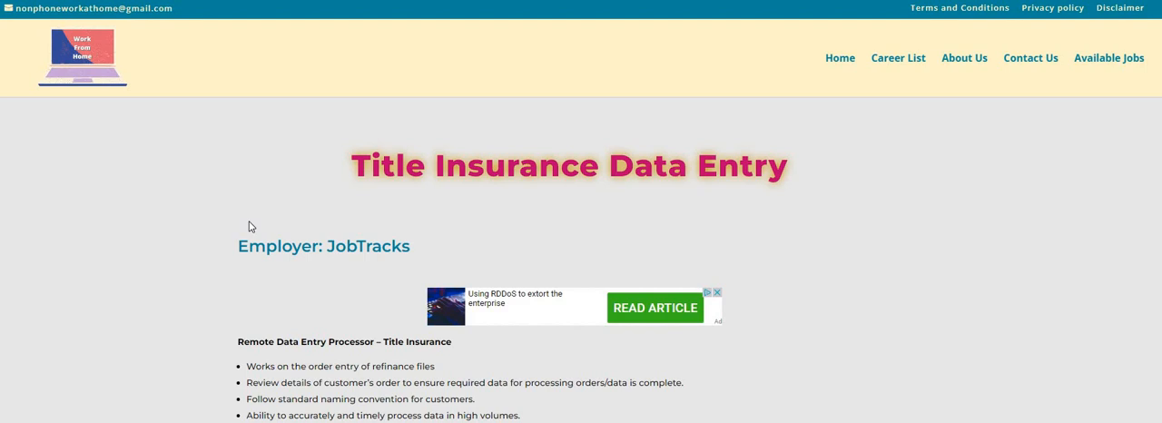
scroll(down, 3)
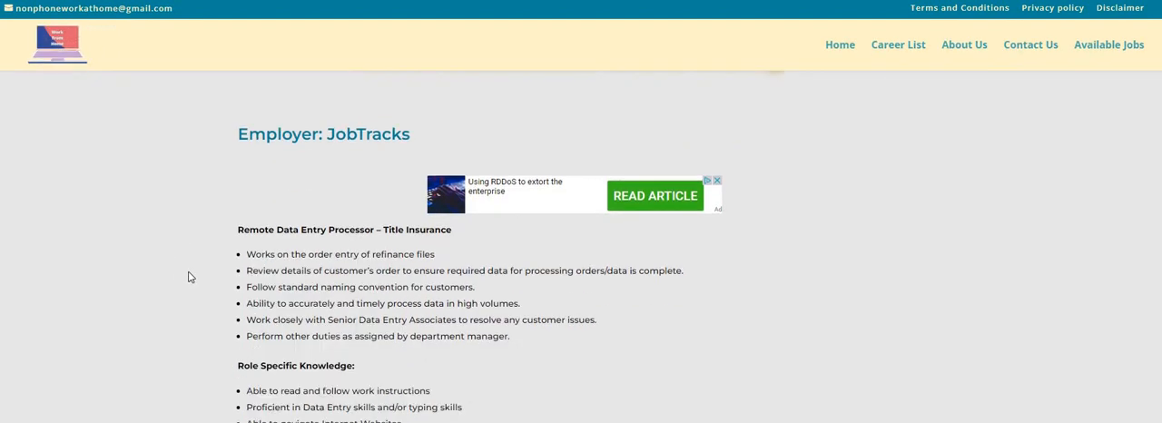
scroll(up, 3)
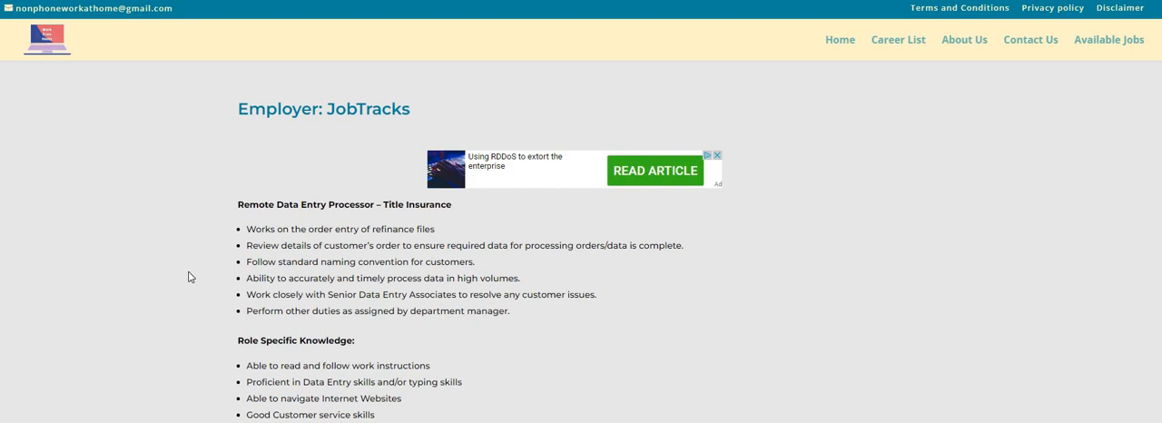
mouse_move(185, 245)
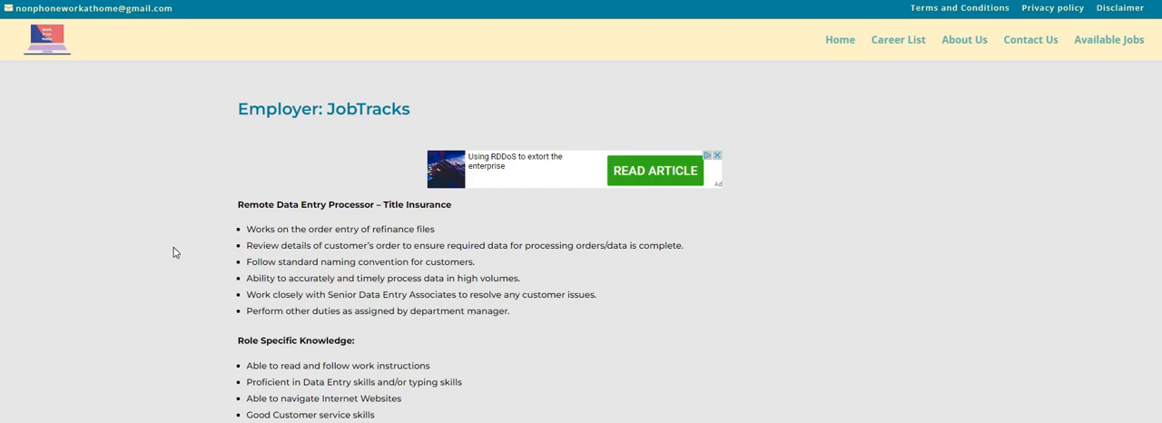
scroll(down, 3)
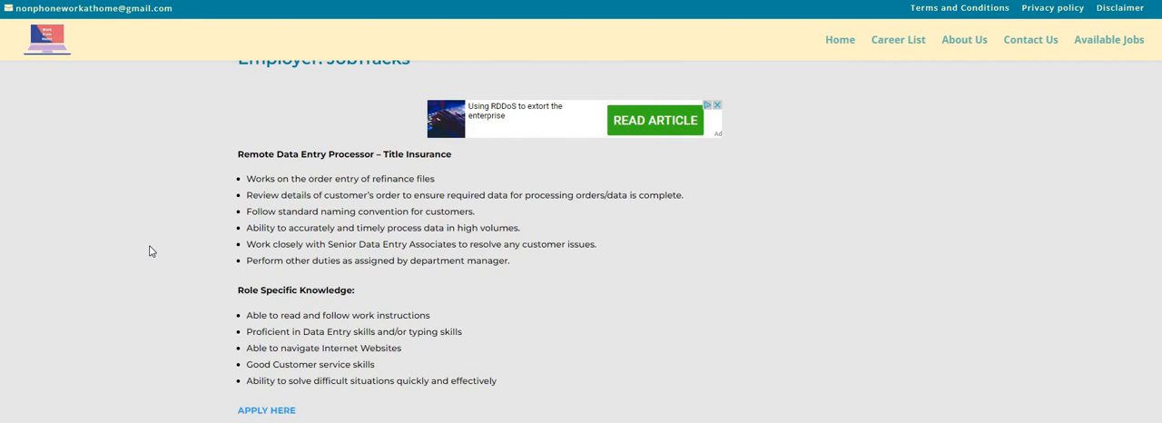
click(717, 104)
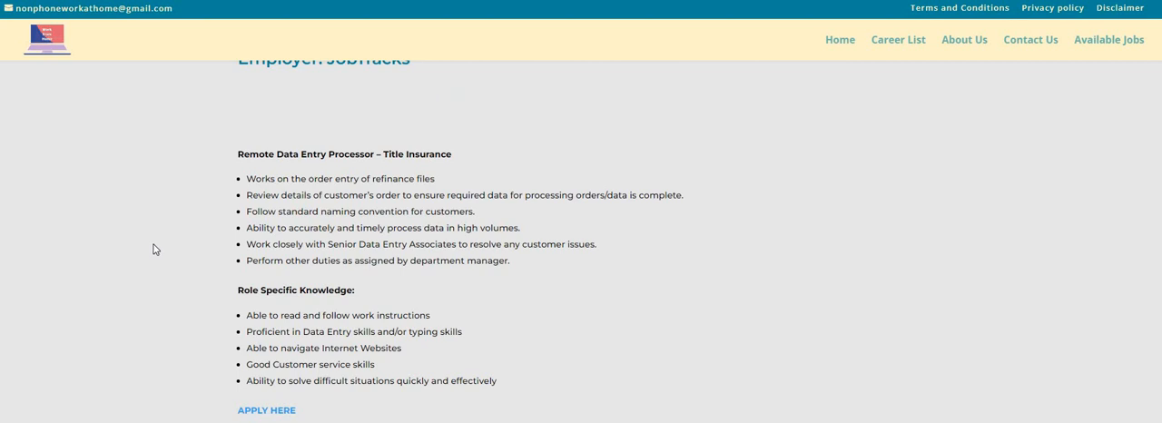